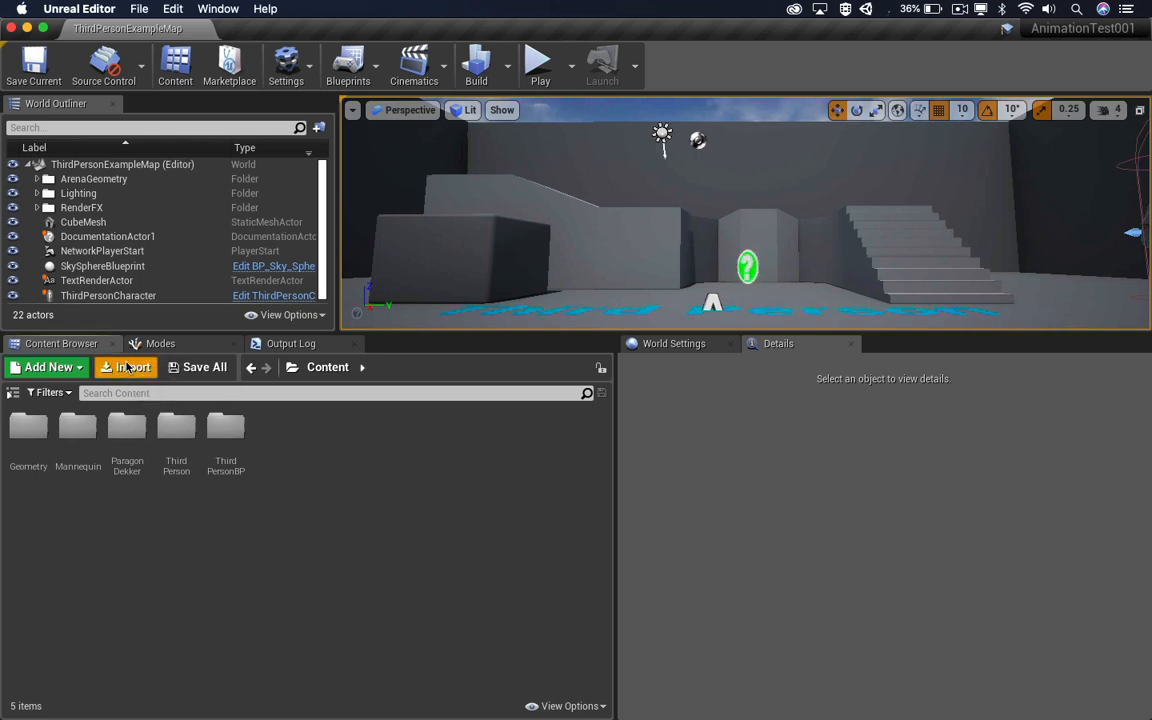
{"action": "left_click", "coordinate": [125, 367]}
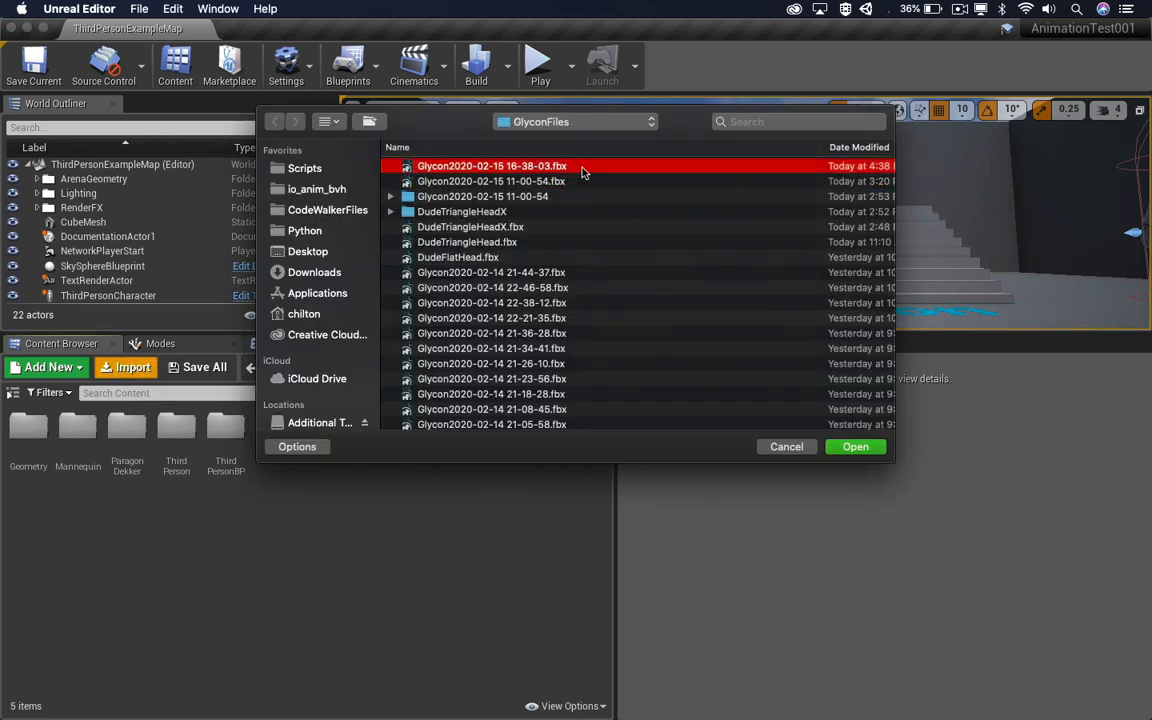
{"action": "left_click", "coordinate": [855, 446]}
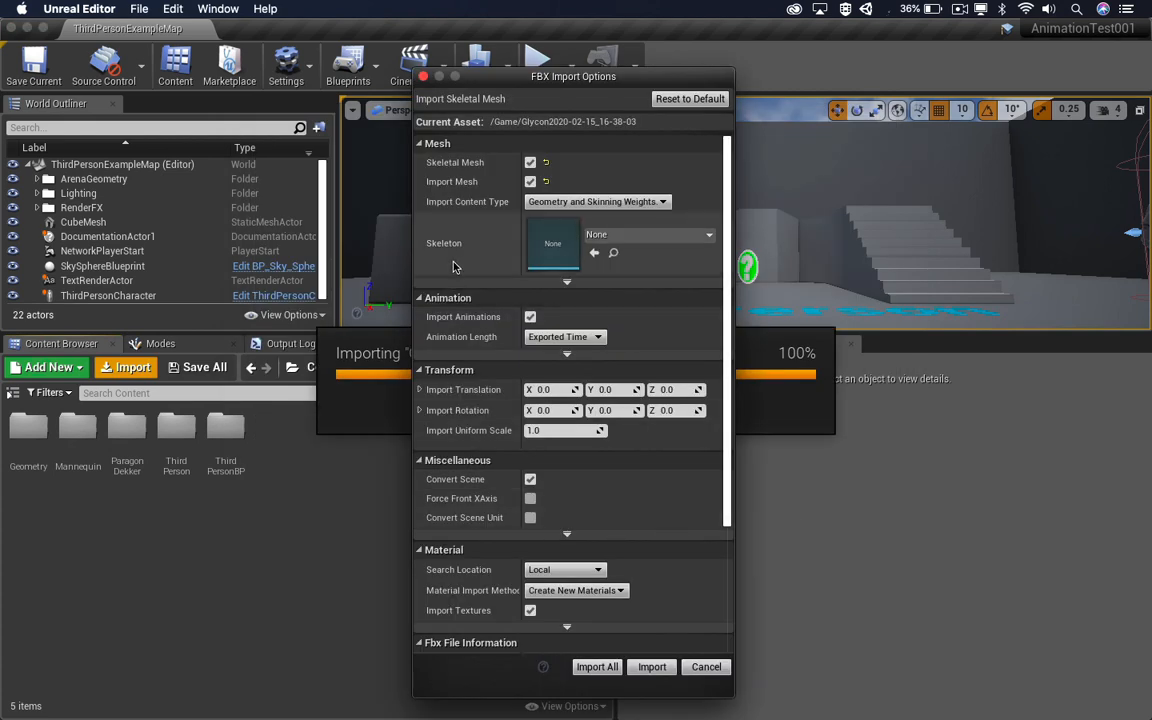
{"action": "mouse_move", "coordinate": [504, 225]}
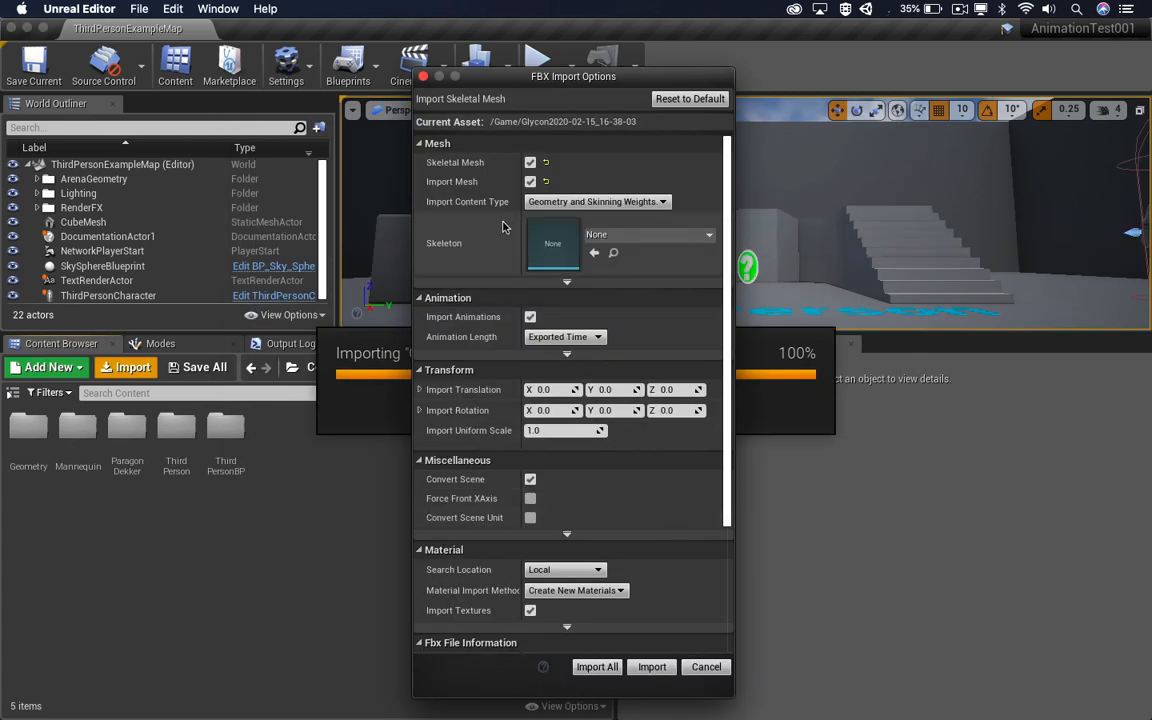
{"action": "mouse_move", "coordinate": [597, 667]}
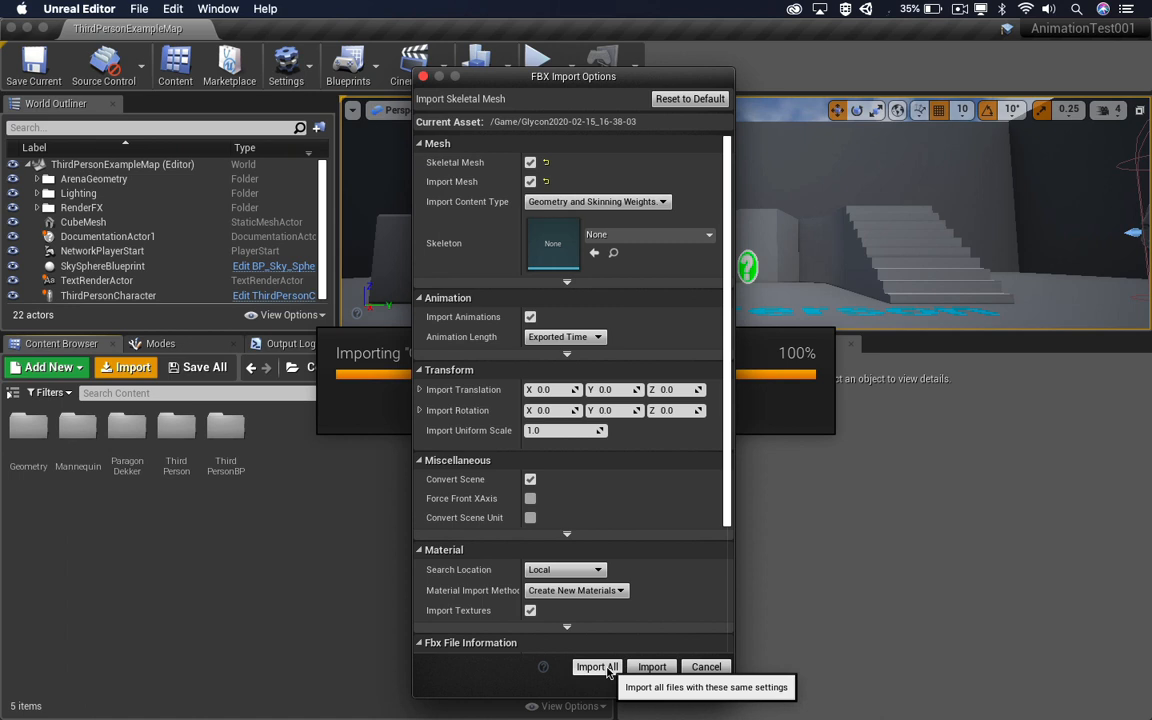
{"action": "left_click", "coordinate": [597, 667]}
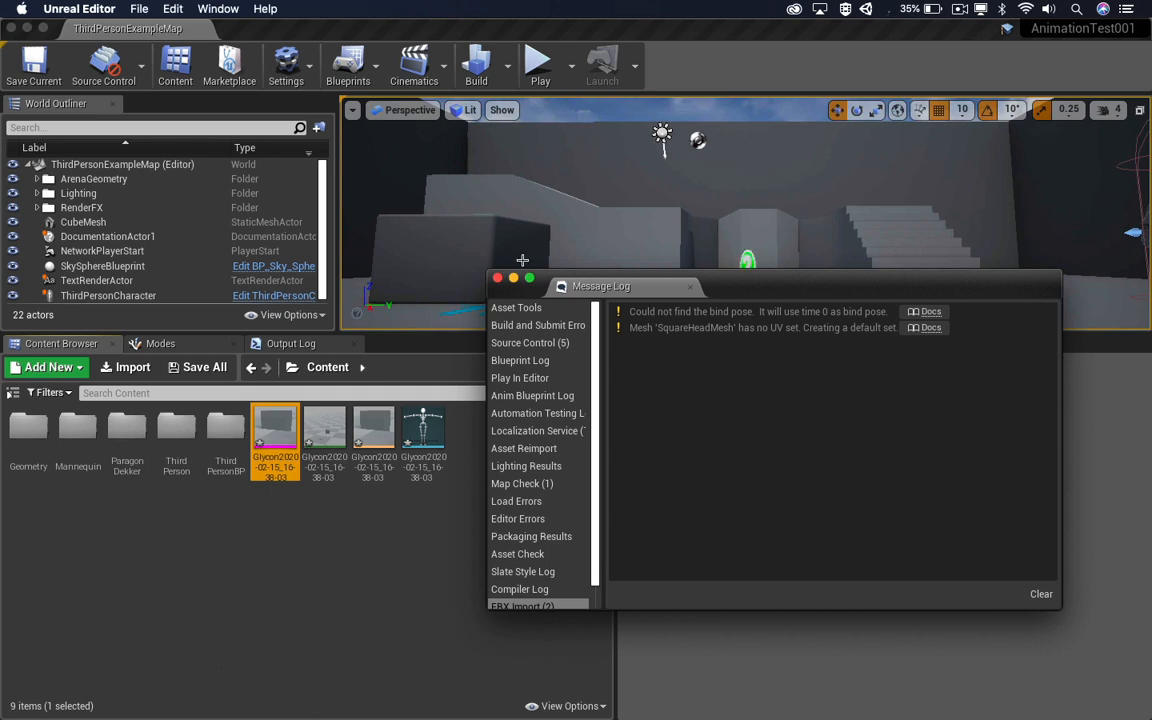
Close the Message Log listing the import warnings.
{"action": "left_click", "coordinate": [498, 277]}
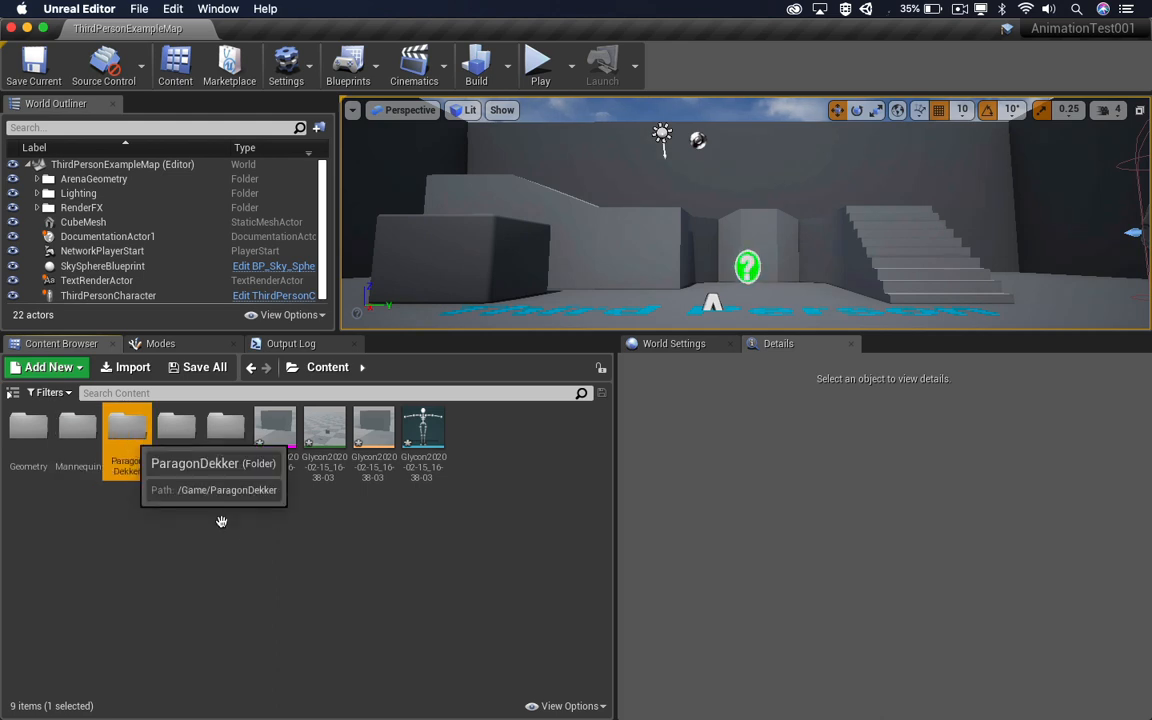
{"action": "mouse_move", "coordinate": [264, 543]}
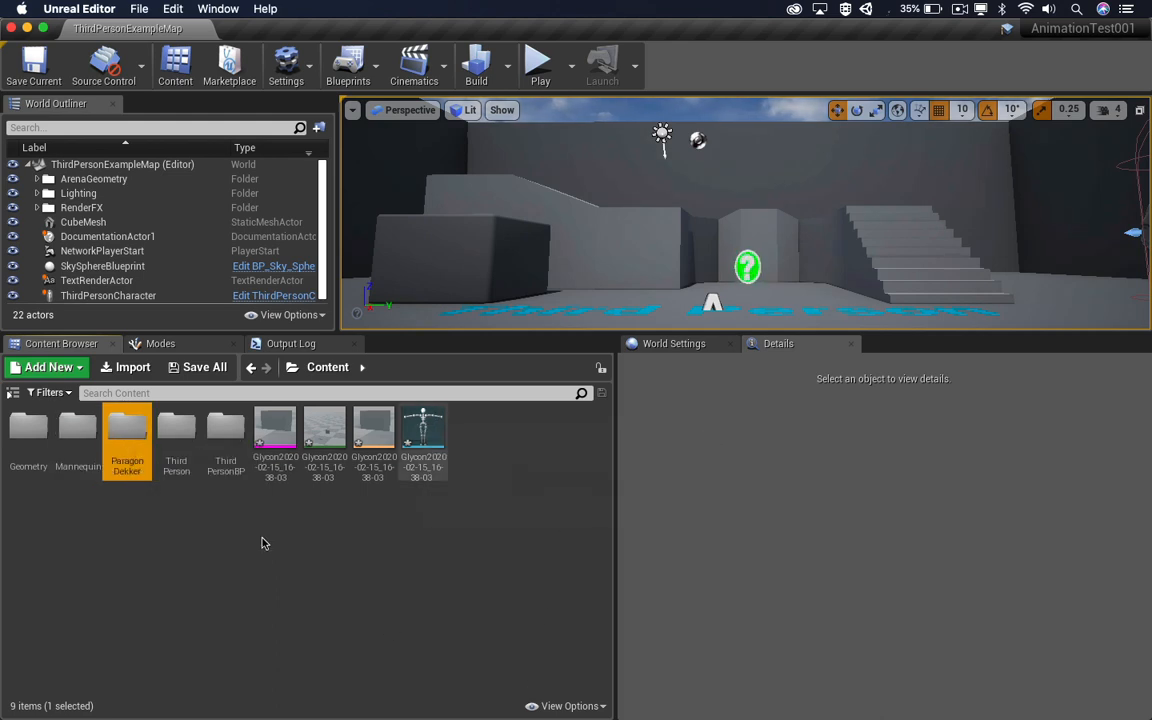
{"action": "mouse_move", "coordinate": [421, 430]}
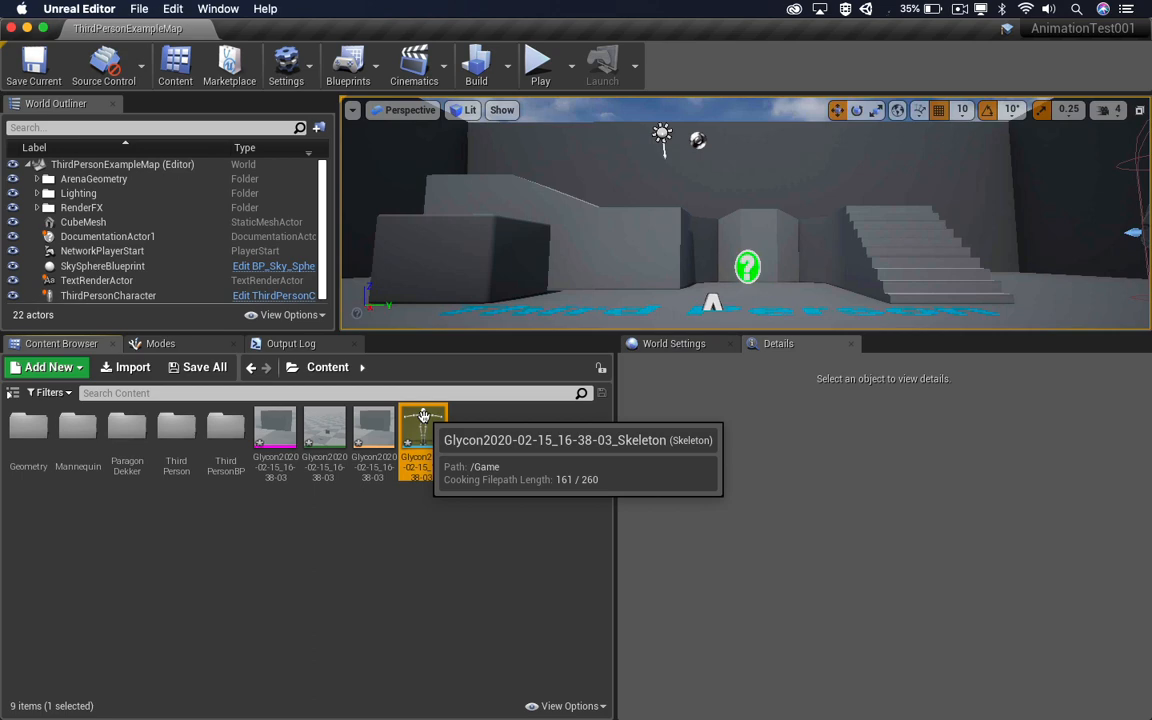
Open the Glycon skeleton and save its current pose as the retarget base pose.
{"action": "double_click", "coordinate": [422, 427]}
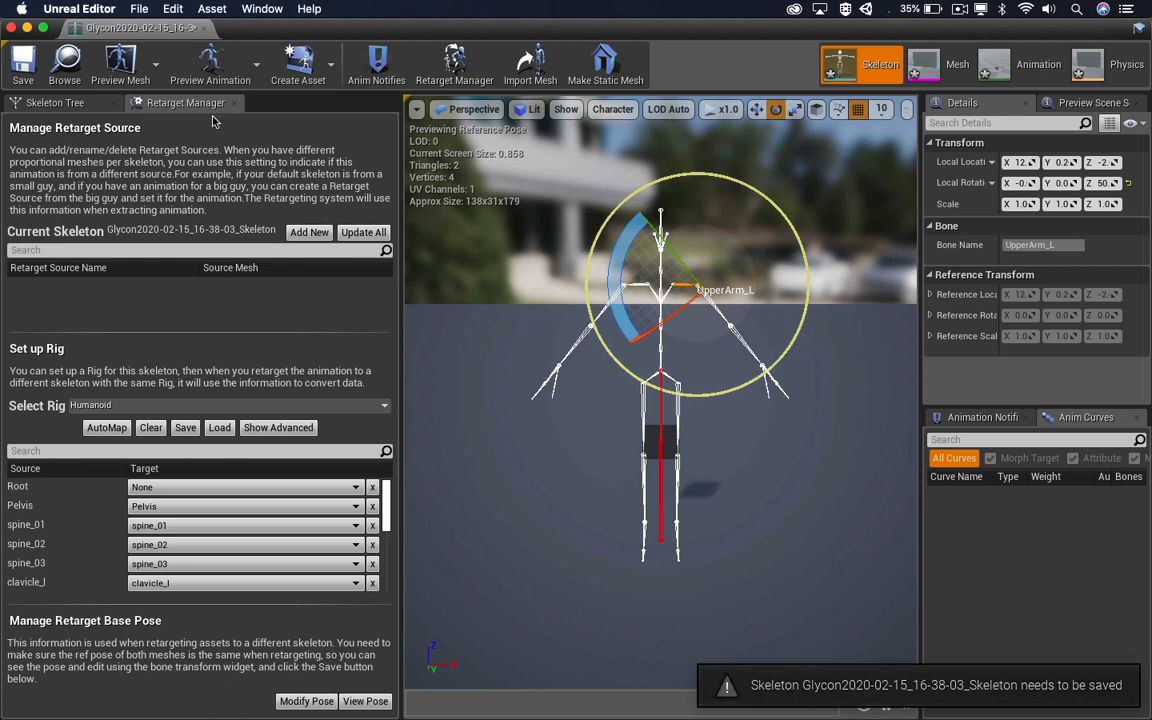
{"action": "mouse_move", "coordinate": [306, 701]}
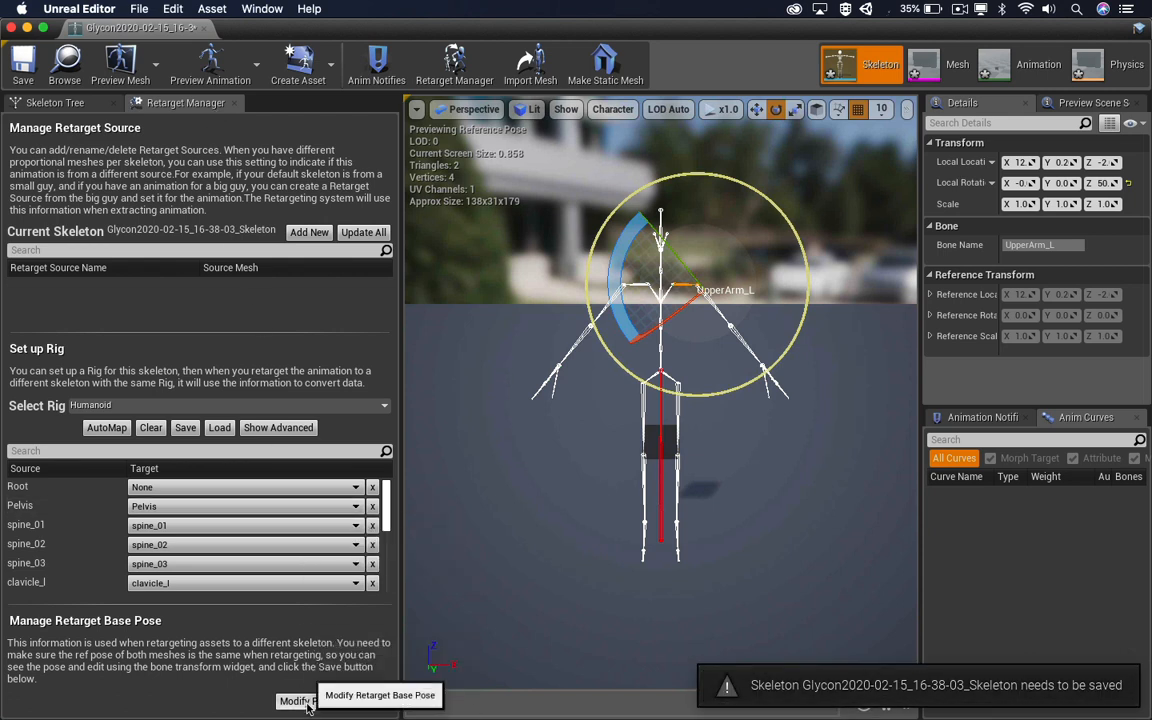
{"action": "left_click", "coordinate": [300, 700]}
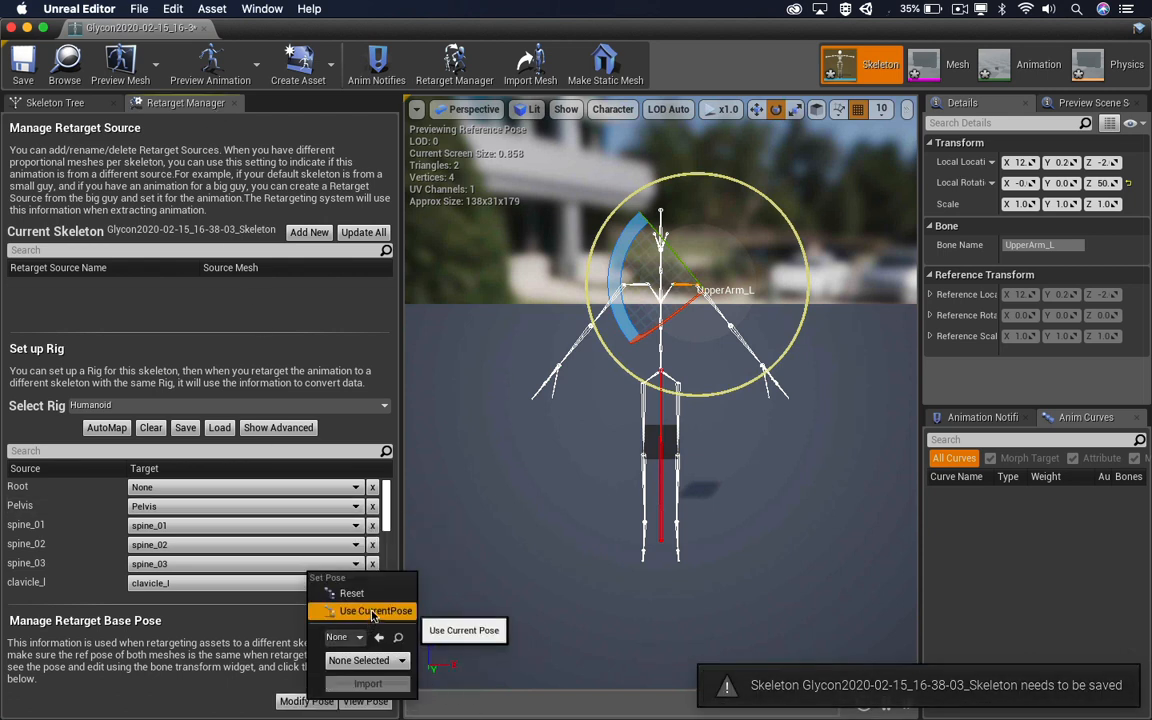
{"action": "left_click", "coordinate": [375, 611]}
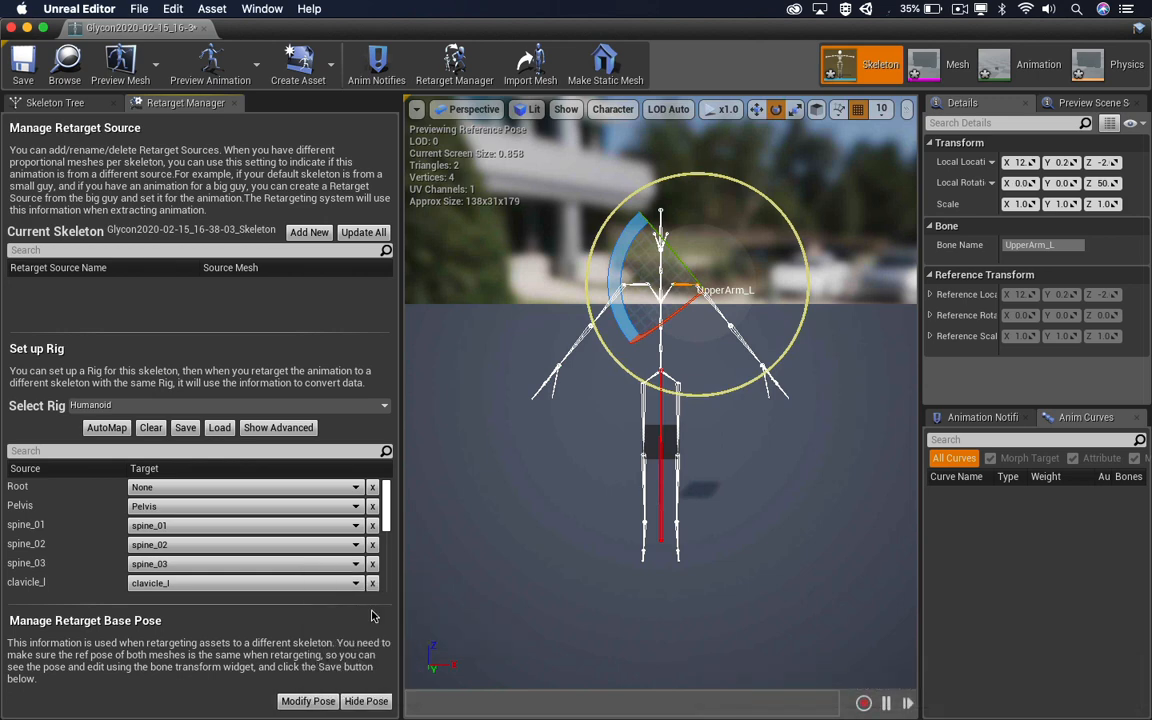
{"action": "mouse_move", "coordinate": [197, 143]}
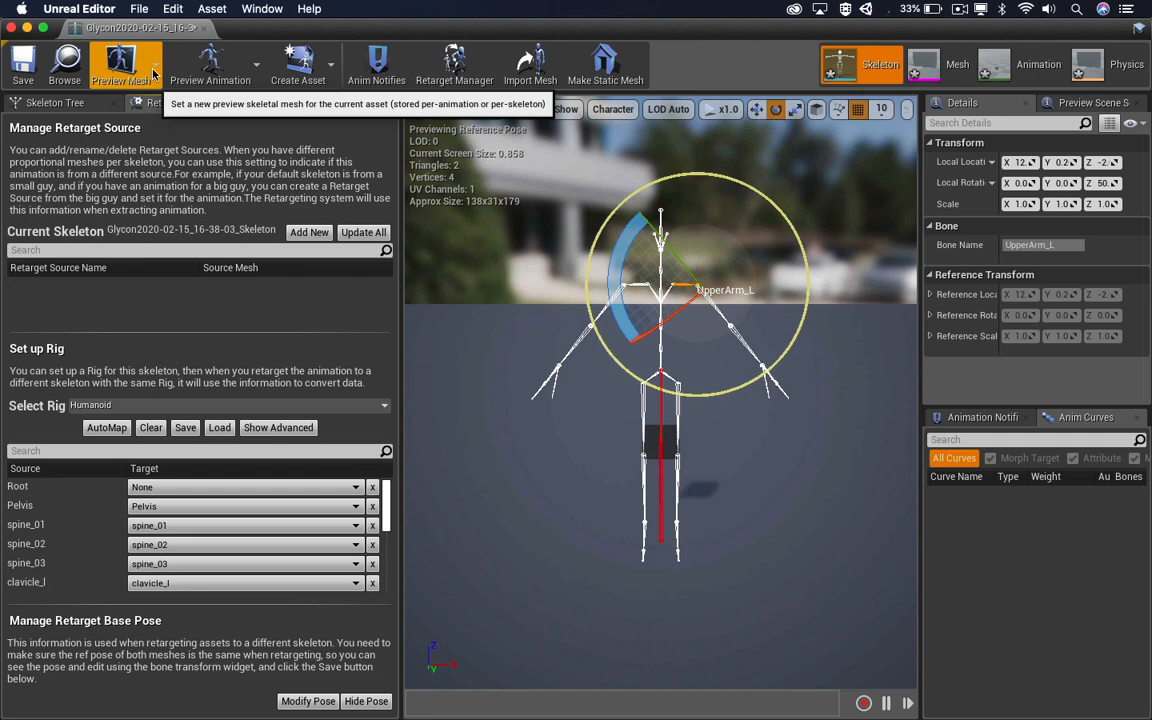
Choose the Glycon skeletal mesh as preview mesh and apply it to the asset.
{"action": "left_click", "coordinate": [119, 64]}
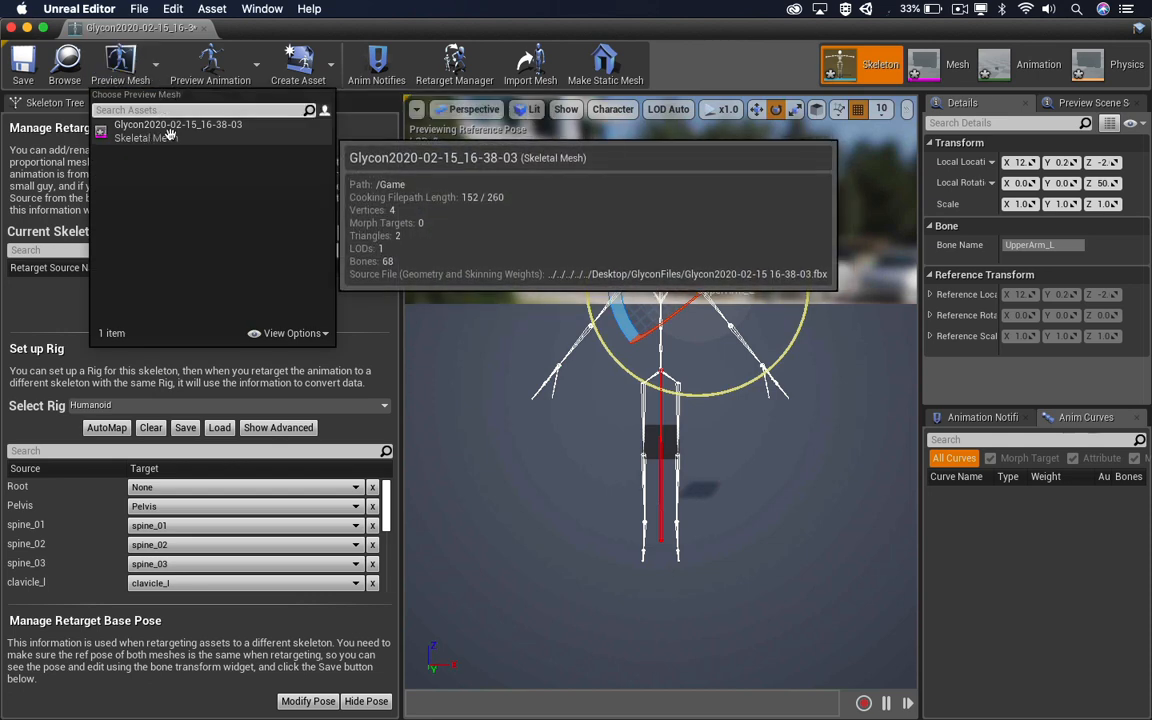
{"action": "left_click", "coordinate": [178, 124]}
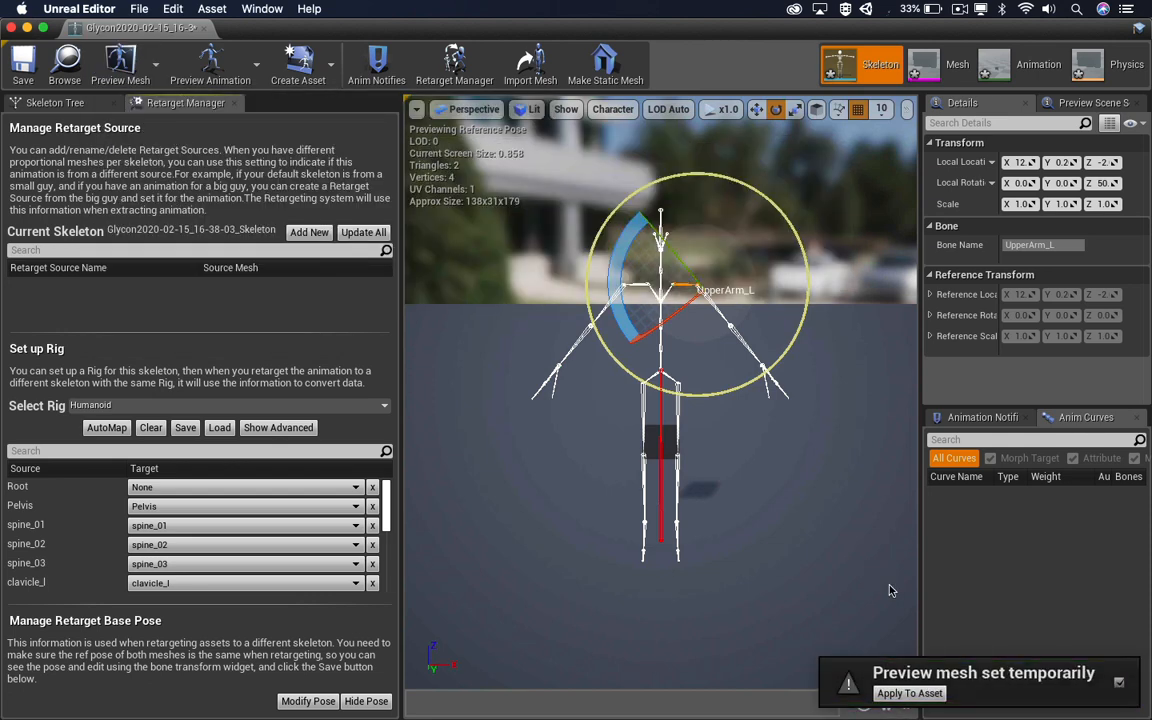
{"action": "mouse_move", "coordinate": [909, 693]}
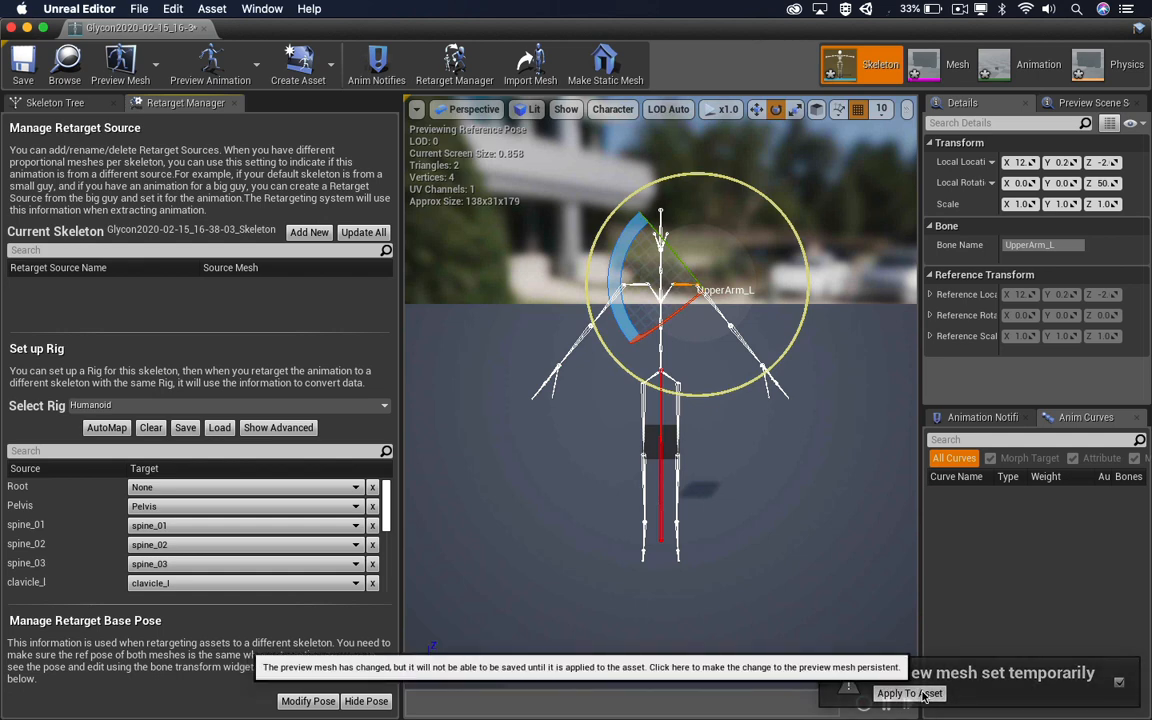
{"action": "left_click", "coordinate": [908, 693]}
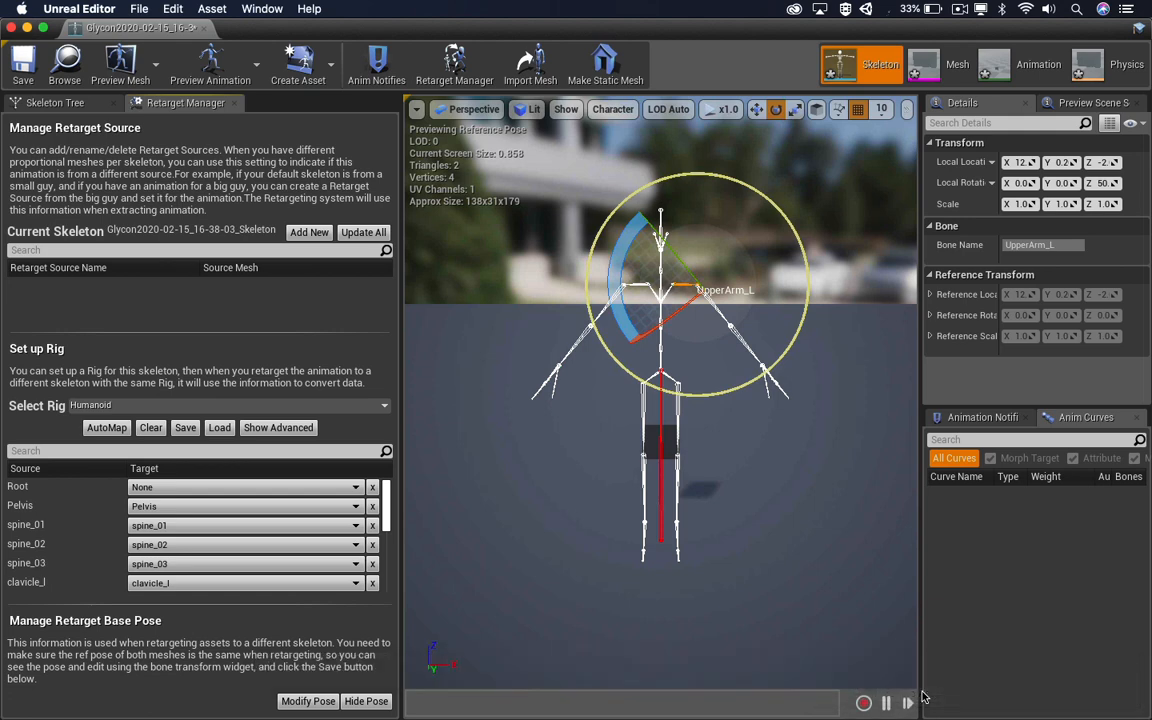
{"action": "mouse_move", "coordinate": [22, 62]}
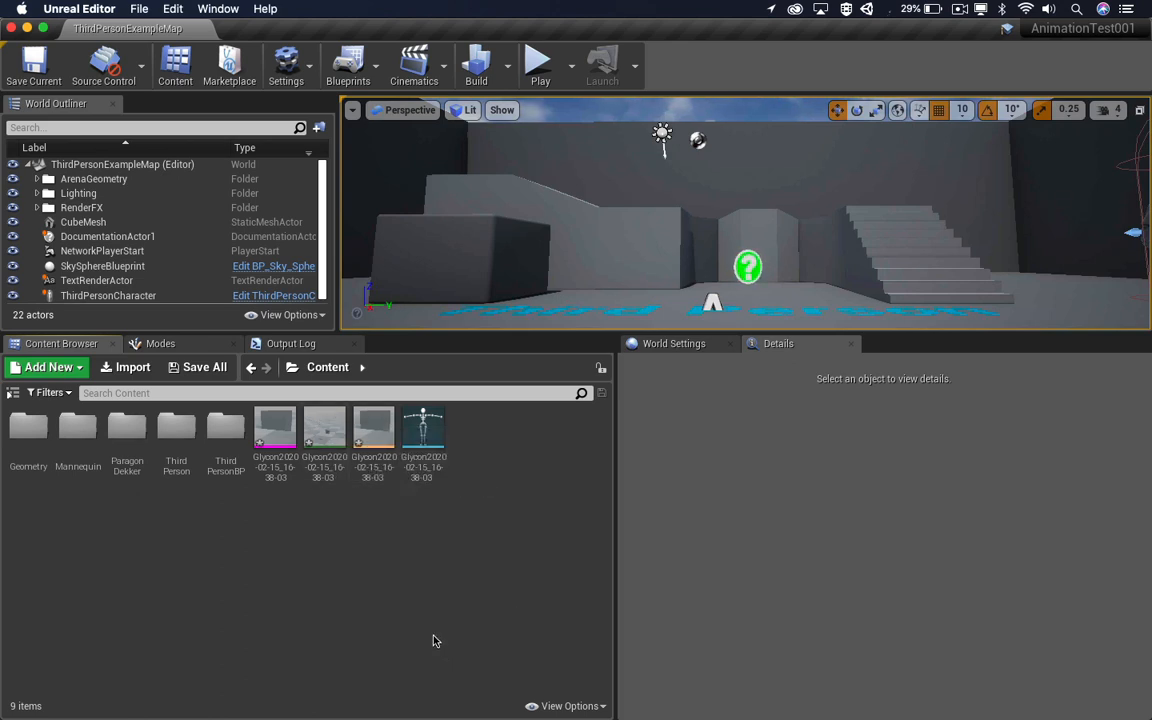
{"action": "mouse_move", "coordinate": [323, 427]}
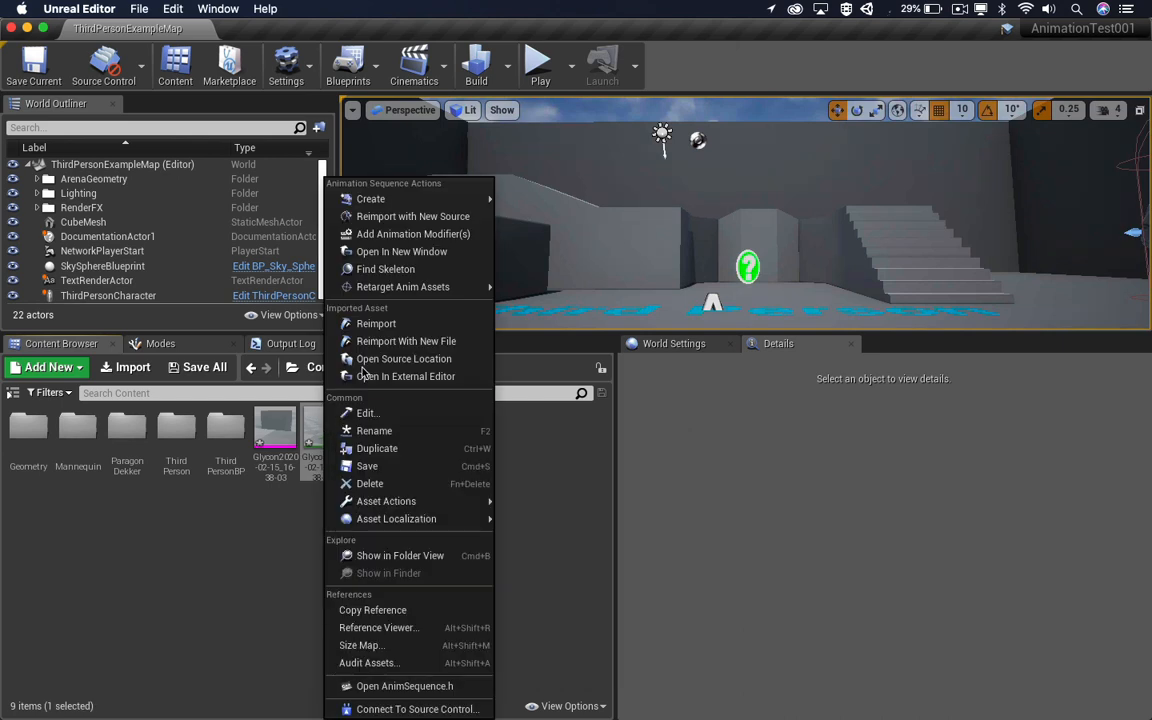
{"action": "mouse_move", "coordinate": [403, 287]}
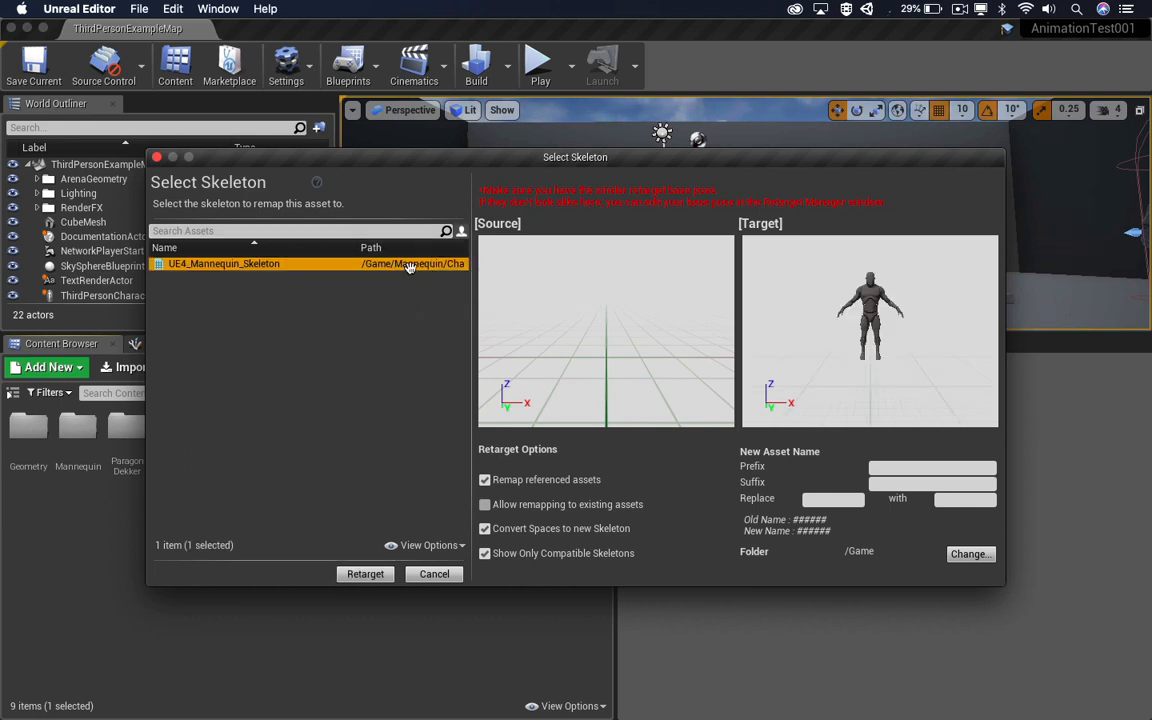
{"action": "mouse_move", "coordinate": [410, 263]}
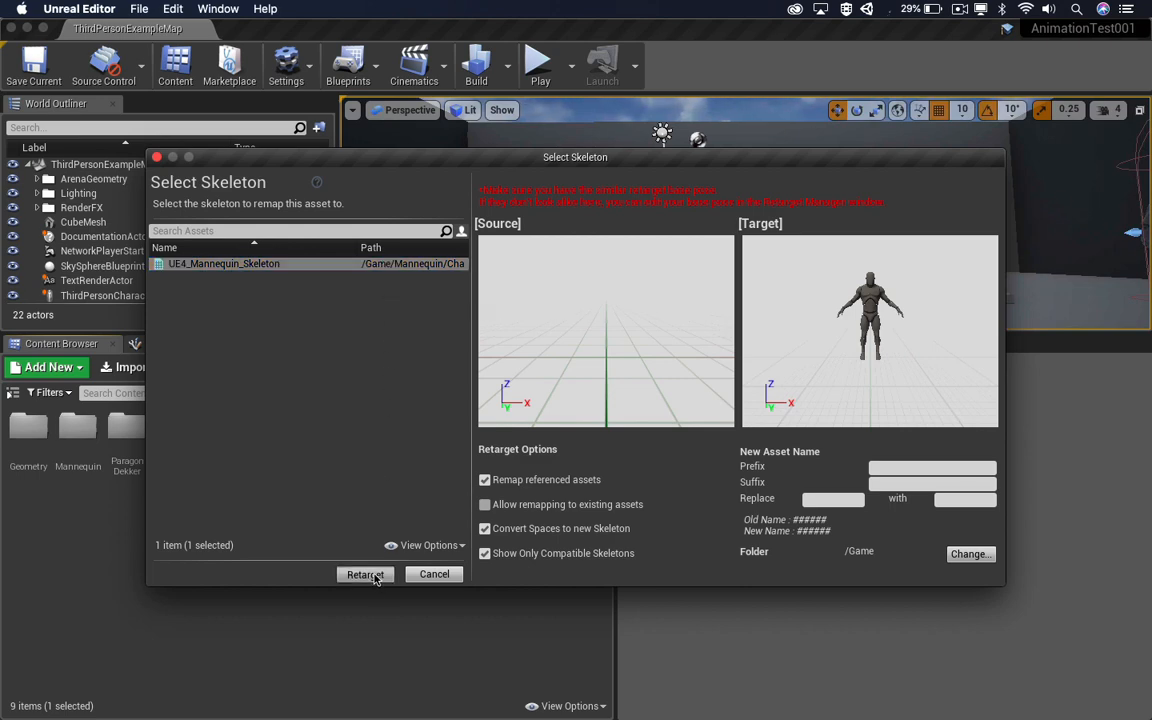
Duplicate the Glycon animation and retarget it onto UE4_Mannequin_Skeleton.
{"action": "left_click", "coordinate": [364, 574]}
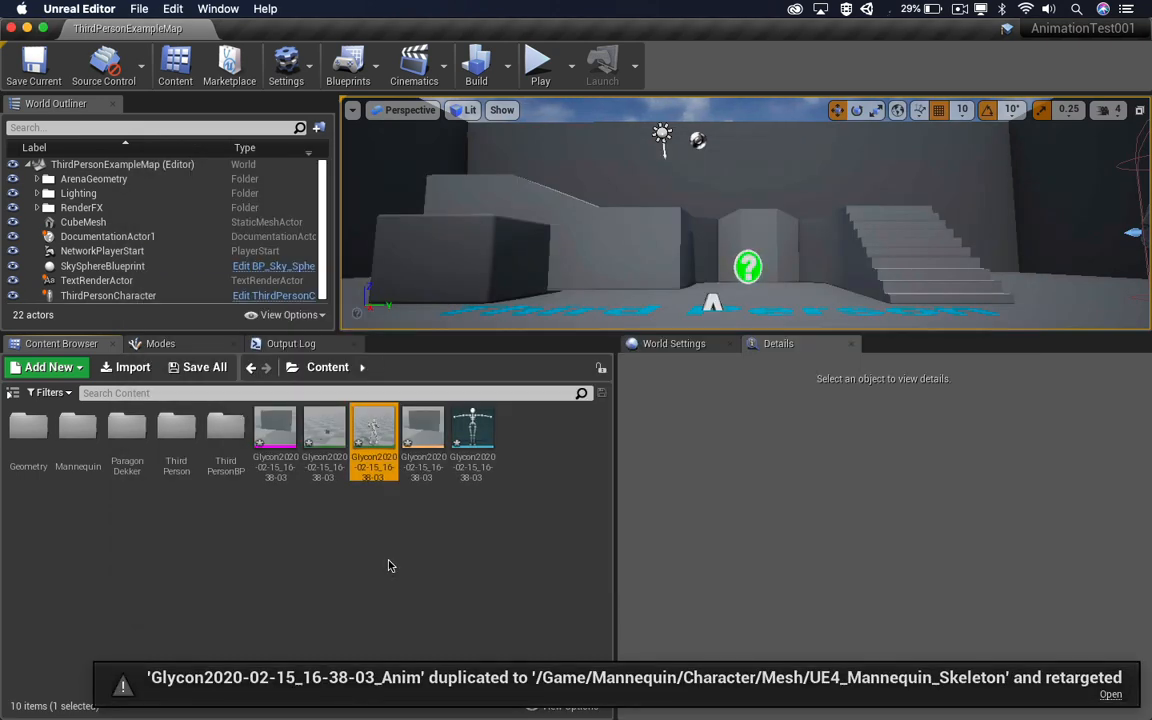
{"action": "mouse_move", "coordinate": [373, 430]}
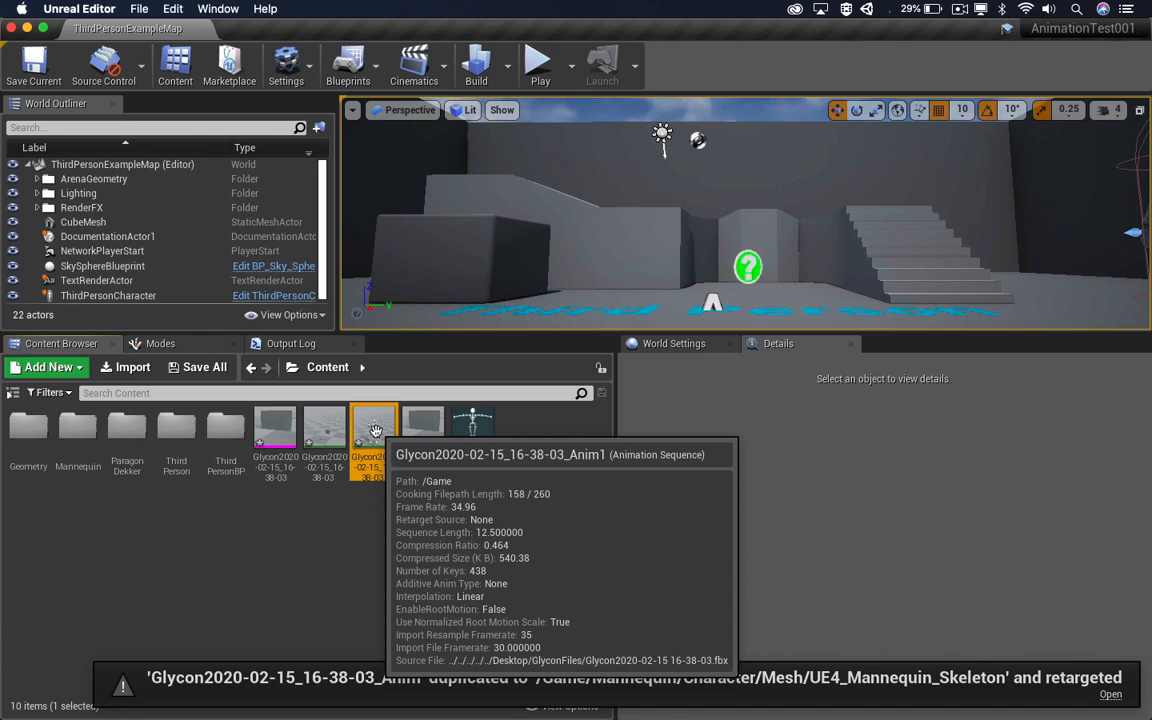
{"action": "double_click", "coordinate": [373, 427]}
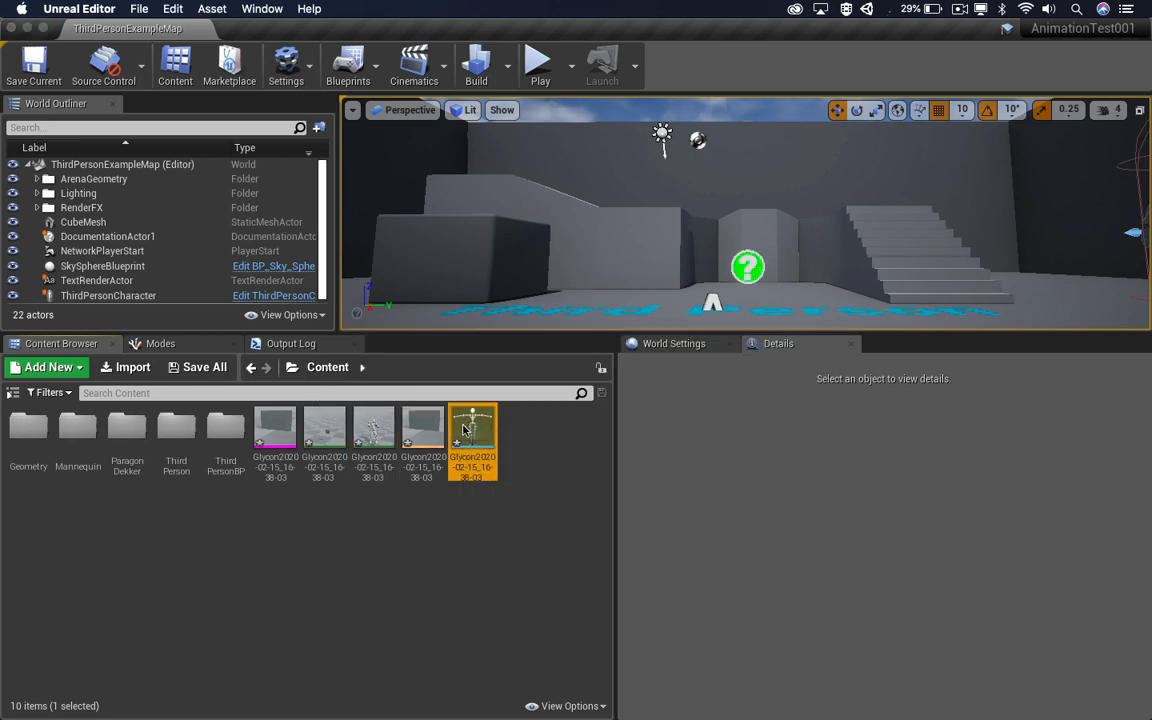
Reopen the Glycon skeleton and view its A-pose retarget base pose.
{"action": "double_click", "coordinate": [472, 427]}
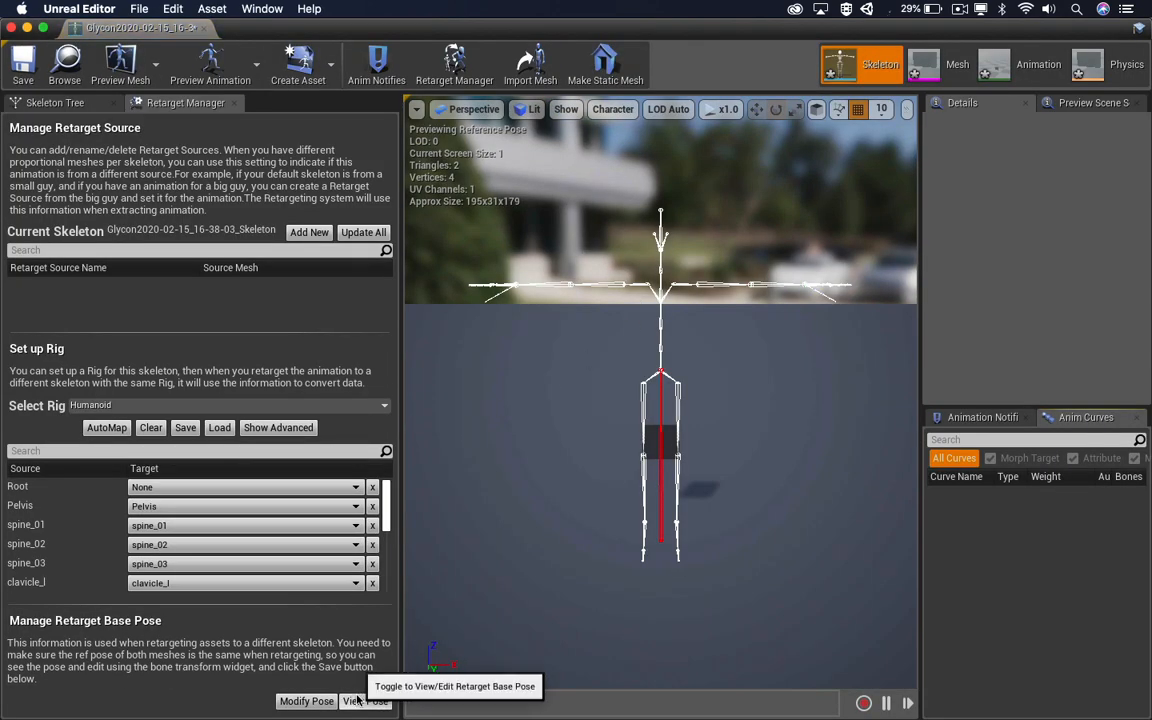
{"action": "left_click", "coordinate": [365, 701]}
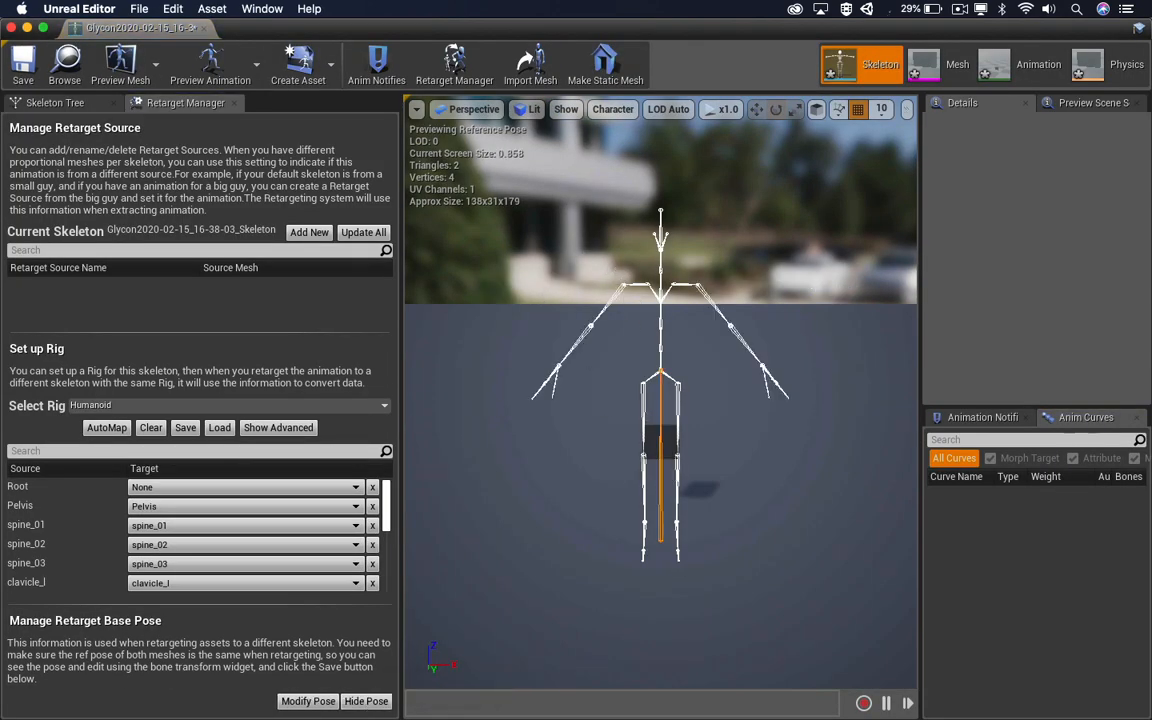